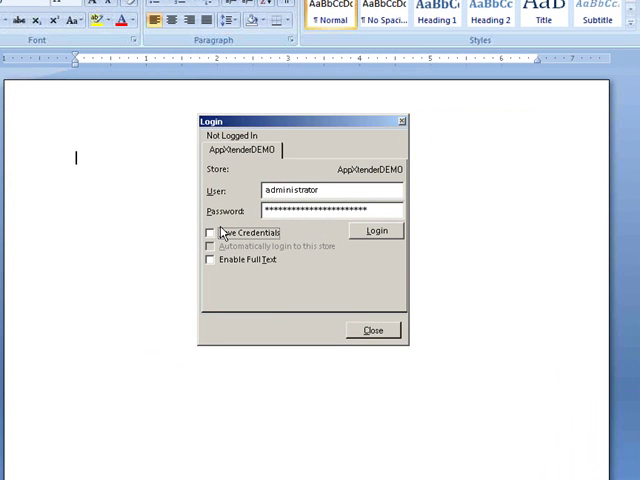
{"action": "mouse_move", "coordinate": [230, 131]}
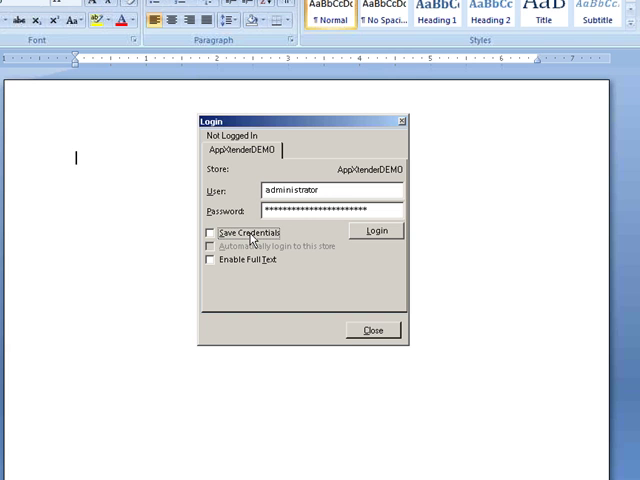
{"action": "mouse_move", "coordinate": [250, 260]}
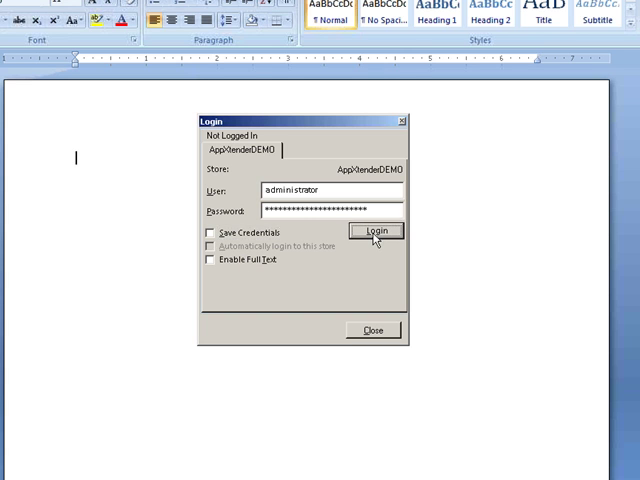
Log in to the AppXtenderDEMO store as administrator without saving credentials
{"action": "left_click", "coordinate": [377, 231]}
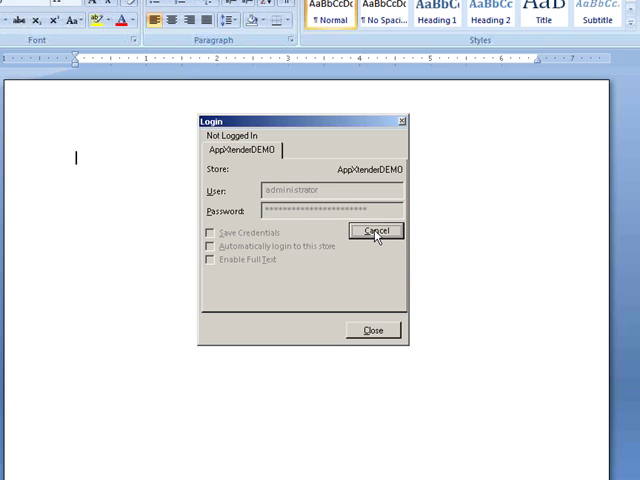
Dismiss the login window and enter crow* as the LAST NAME query term
{"action": "left_click", "coordinate": [377, 231]}
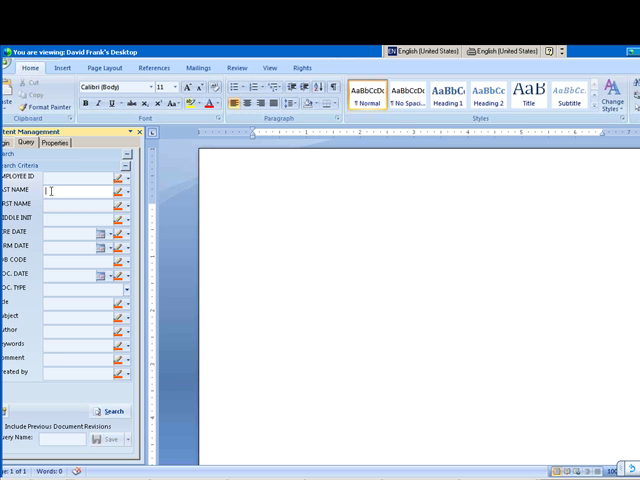
{"action": "type", "text": "crow*"}
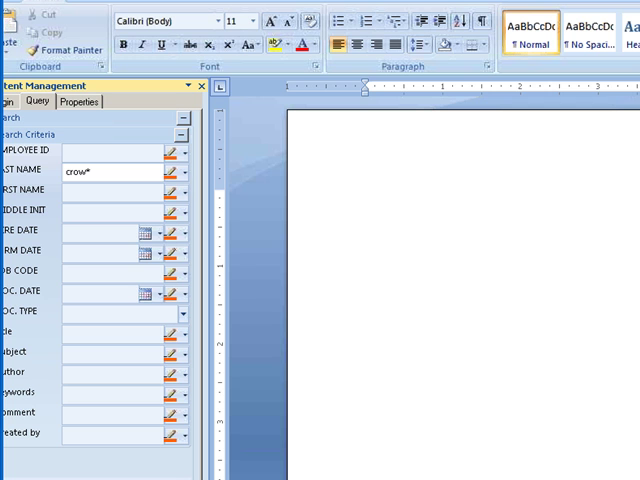
{"action": "mouse_move", "coordinate": [80, 172]}
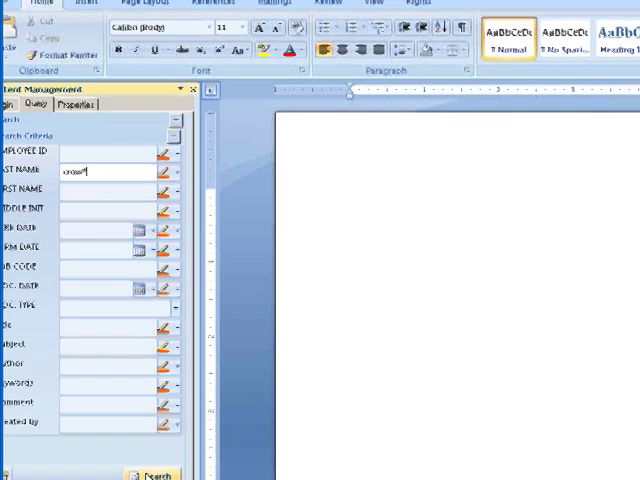
{"action": "left_click", "coordinate": [160, 472]}
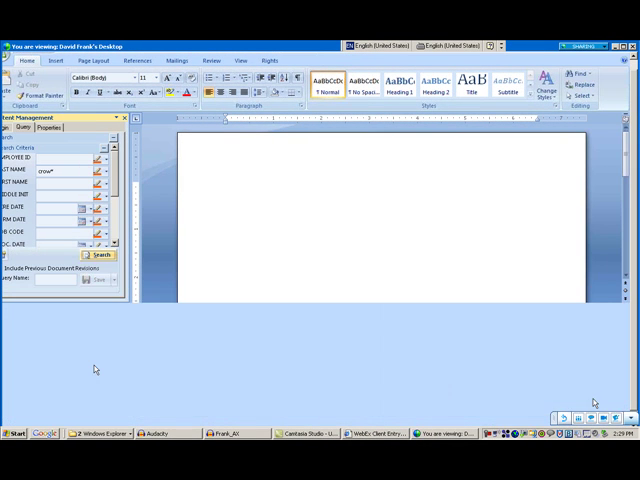
{"action": "left_click", "coordinate": [101, 255]}
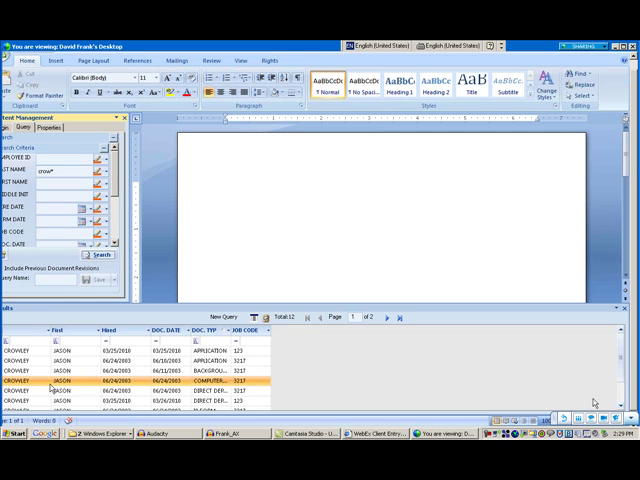
{"action": "mouse_move", "coordinate": [52, 390]}
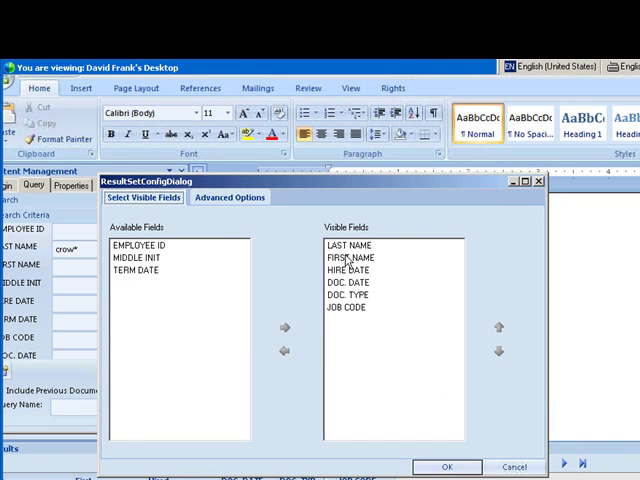
Make EMPLOYEE ID a visible results column and save the column layout
{"action": "left_click", "coordinate": [143, 245]}
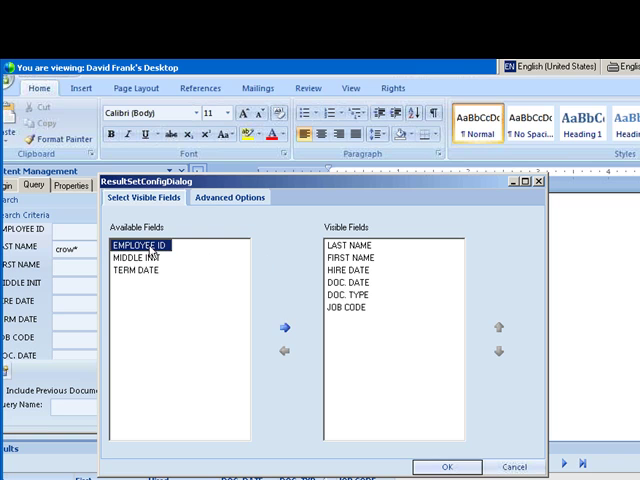
{"action": "left_click", "coordinate": [284, 328]}
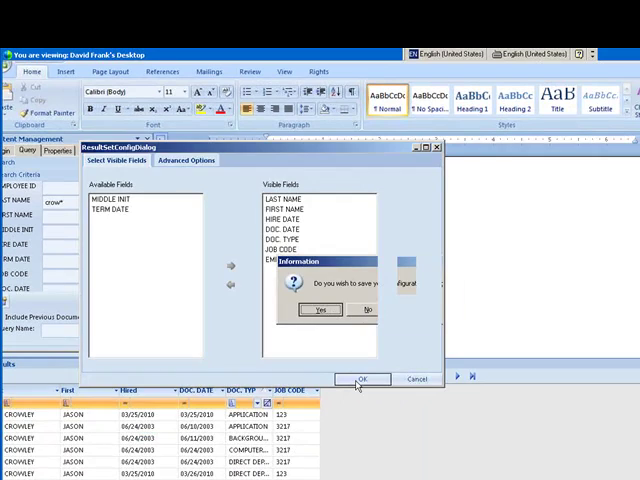
{"action": "left_click", "coordinate": [320, 309]}
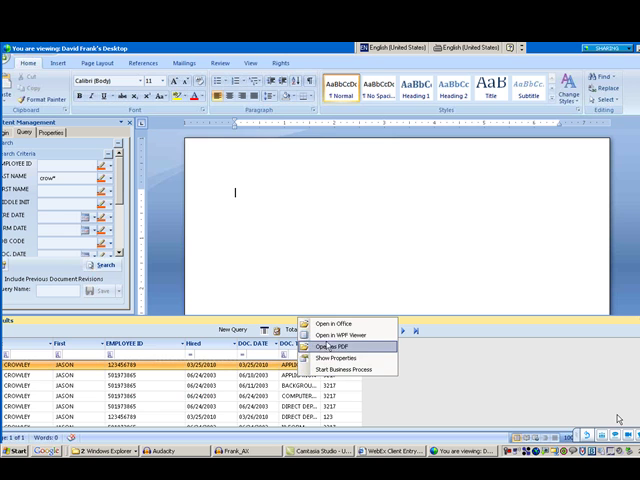
{"action": "mouse_move", "coordinate": [345, 335]}
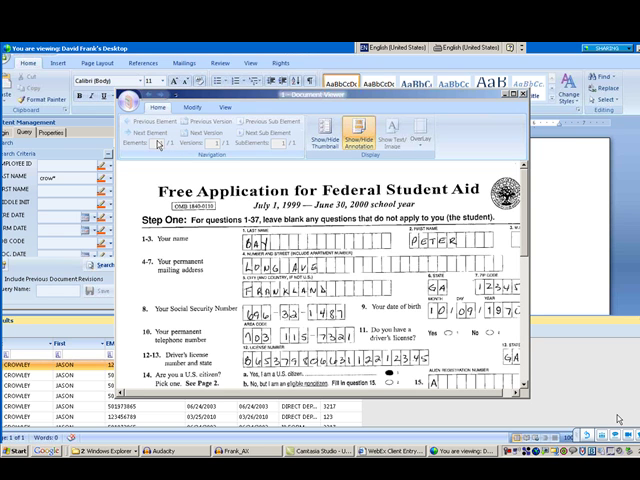
Switch the Document Viewer ribbon to Modify for element and version commands
{"action": "left_click", "coordinate": [202, 107]}
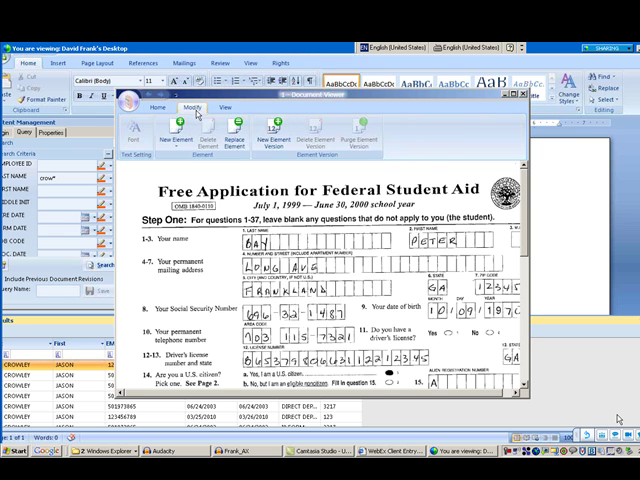
{"action": "mouse_move", "coordinate": [181, 130]}
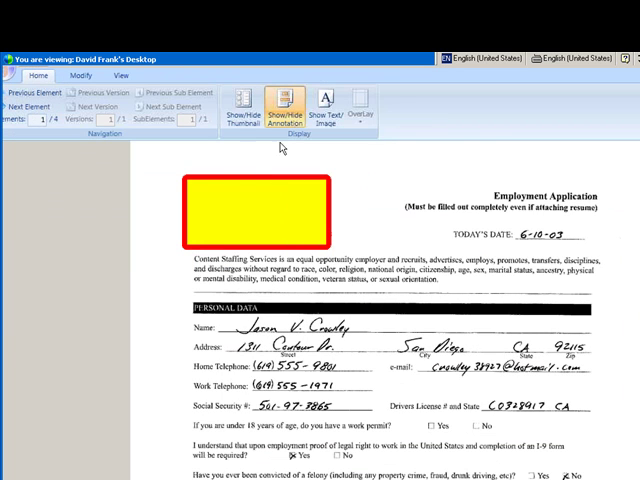
Hide and re-show the yellow annotation, then display page thumbnails
{"action": "left_click", "coordinate": [283, 108]}
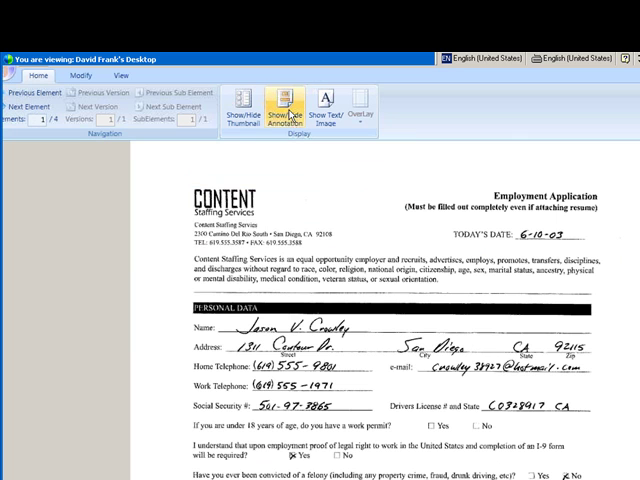
{"action": "left_click", "coordinate": [280, 100]}
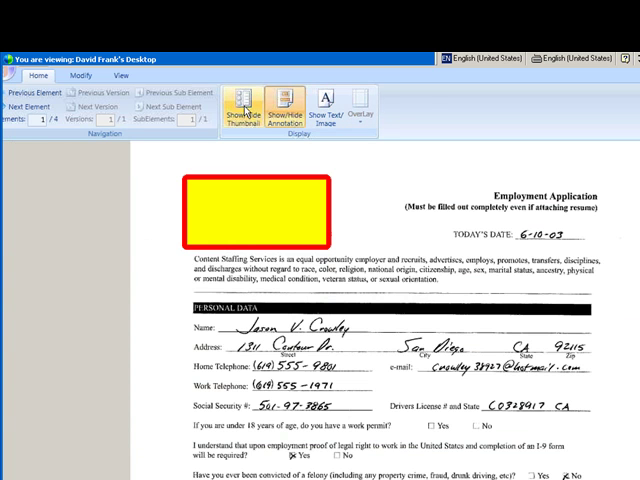
{"action": "left_click", "coordinate": [228, 105]}
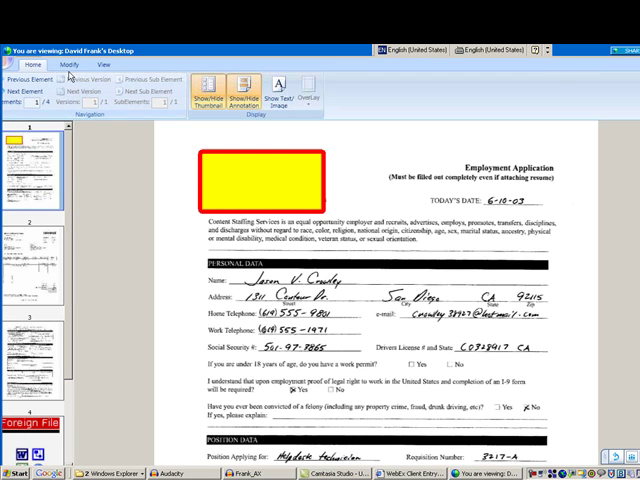
Switch to the page viewing commands, zoom in, and fit the page to width
{"action": "left_click", "coordinate": [62, 64]}
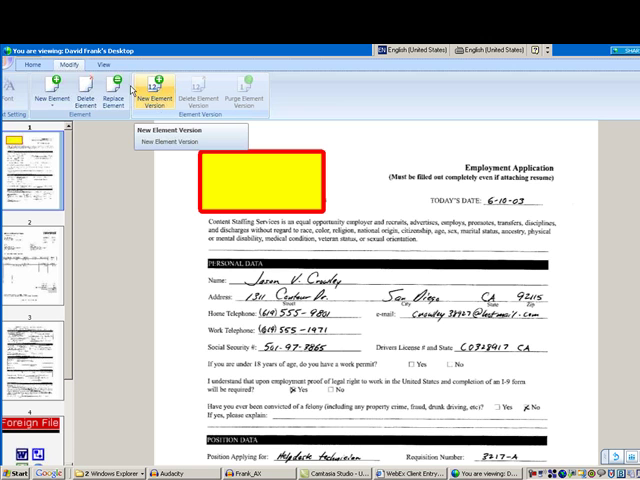
{"action": "left_click", "coordinate": [97, 64]}
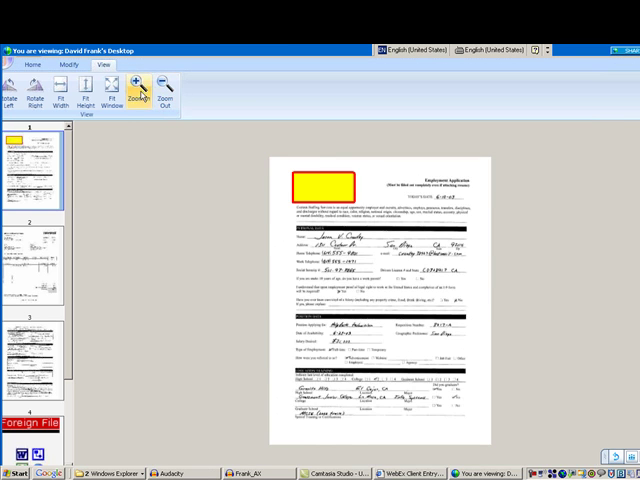
{"action": "left_click", "coordinate": [135, 85]}
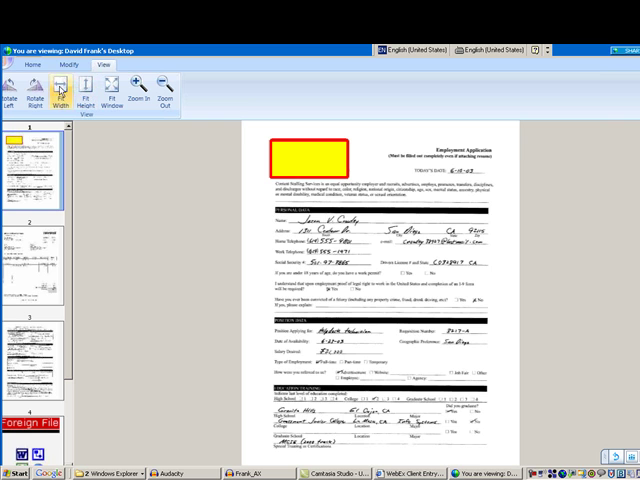
{"action": "left_click", "coordinate": [42, 90]}
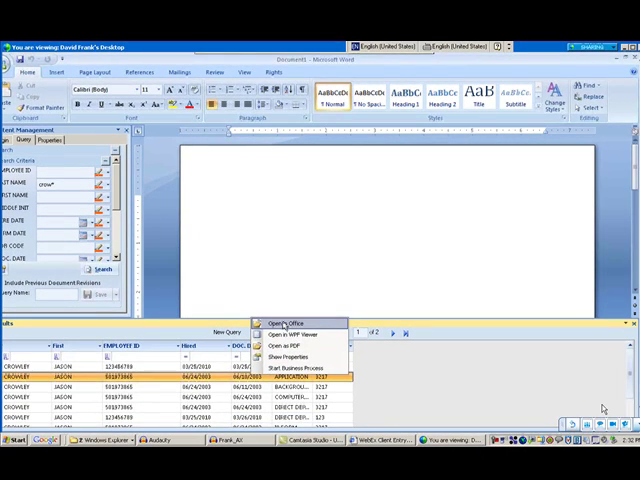
Open the Financial Aid Office letter editable in Word, checked out with a comment
{"action": "left_click", "coordinate": [288, 320]}
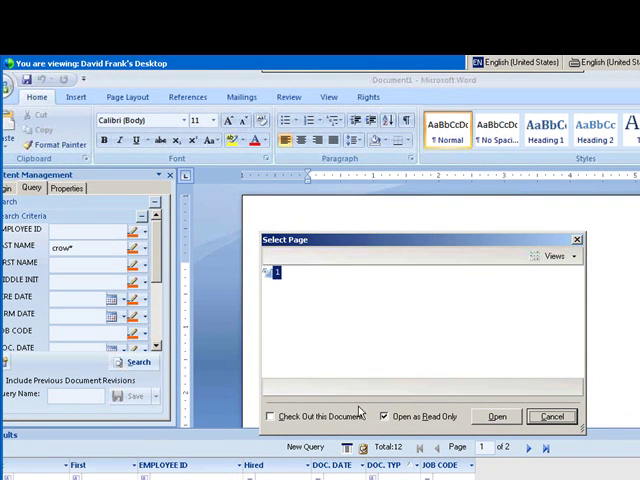
{"action": "left_click", "coordinate": [383, 416]}
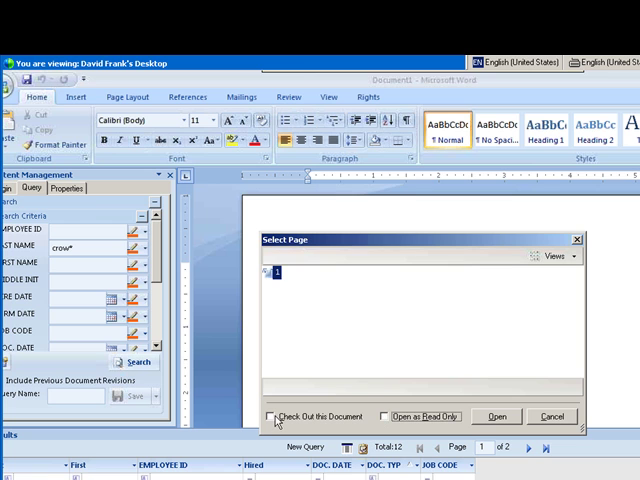
{"action": "left_click", "coordinate": [272, 416]}
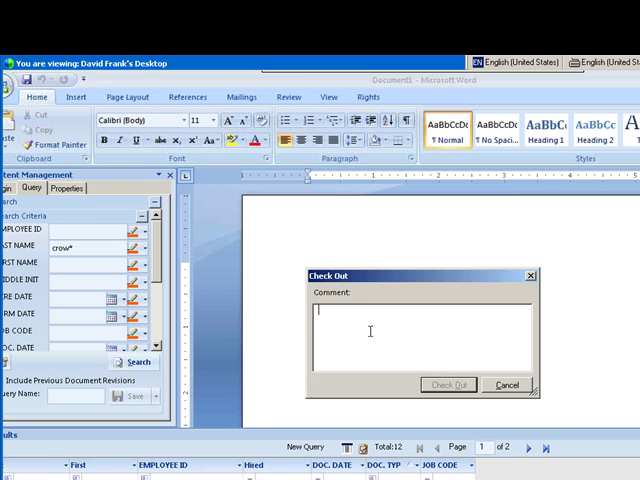
{"action": "type", "text": "Dave"}
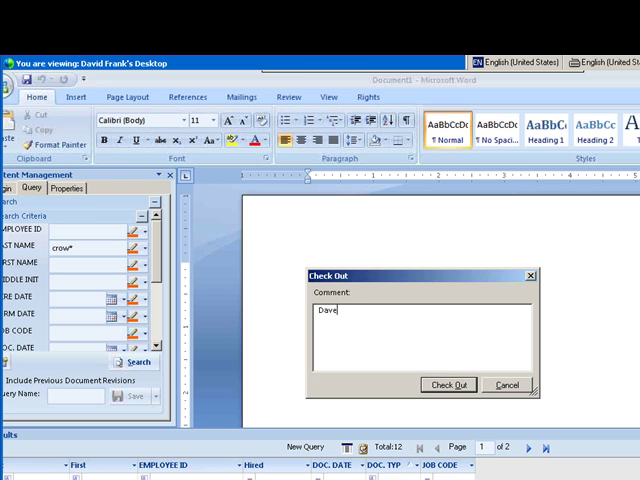
{"action": "type", "text": "has thi"}
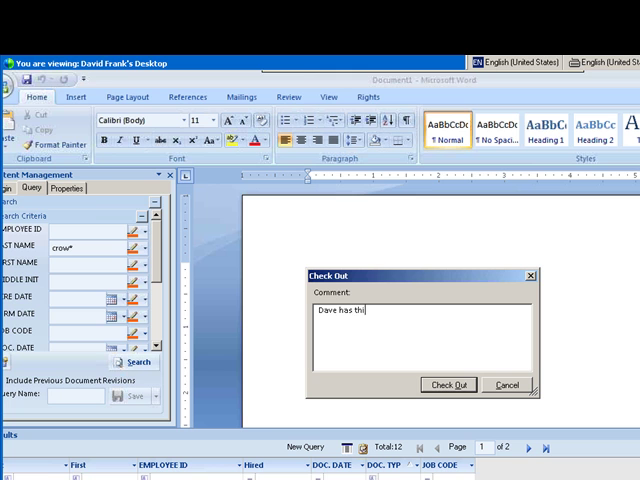
{"action": "left_click", "coordinate": [448, 385]}
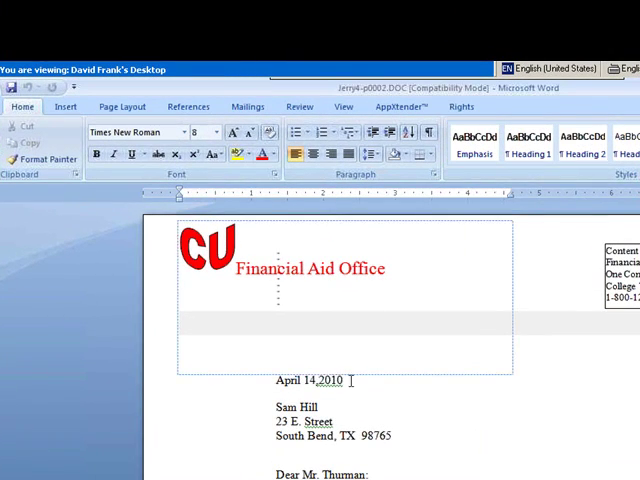
Change the letter's date to April 14, 2015 and show the AppXtender commands
{"action": "type", "text": "2015"}
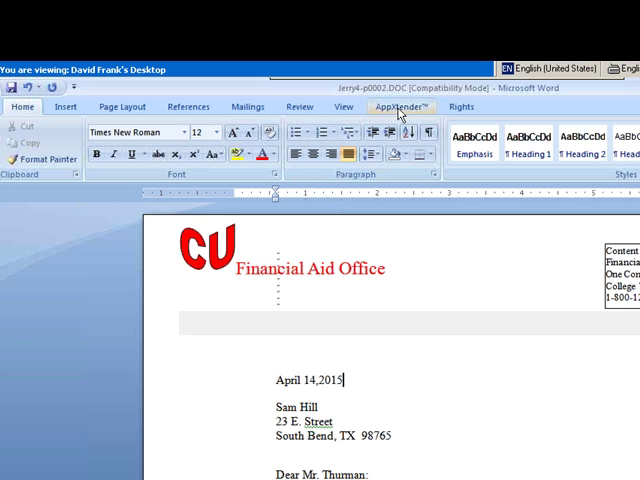
{"action": "left_click", "coordinate": [401, 107]}
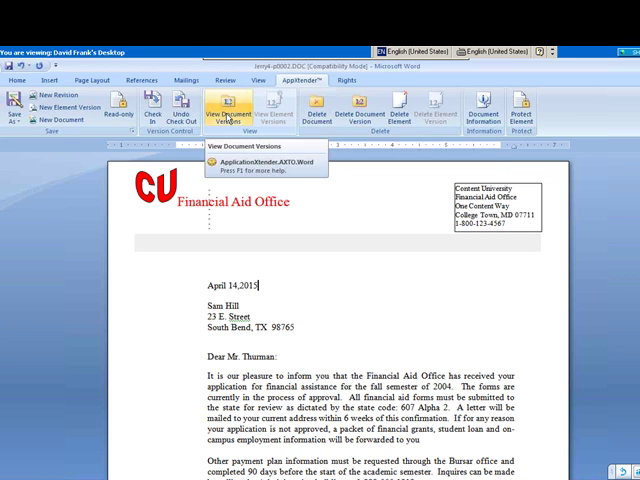
{"action": "left_click", "coordinate": [231, 105]}
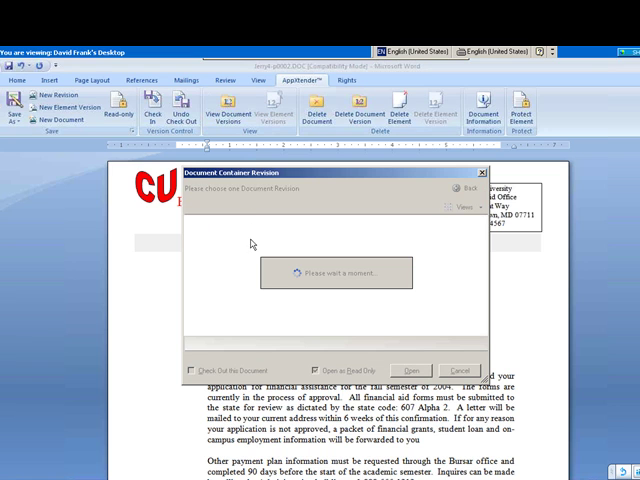
{"action": "left_click", "coordinate": [316, 370]}
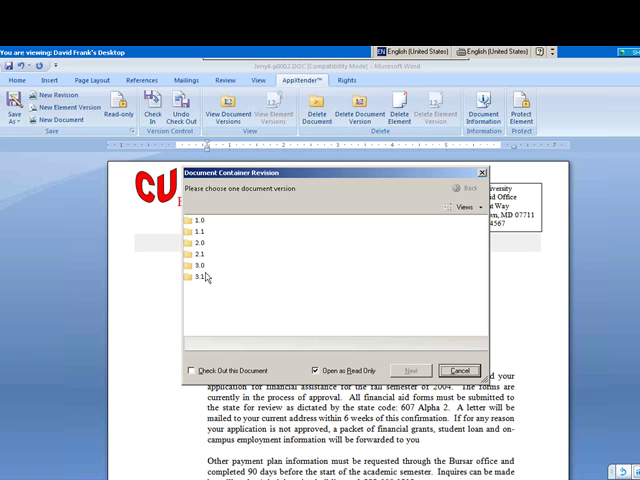
{"action": "mouse_move", "coordinate": [468, 370]}
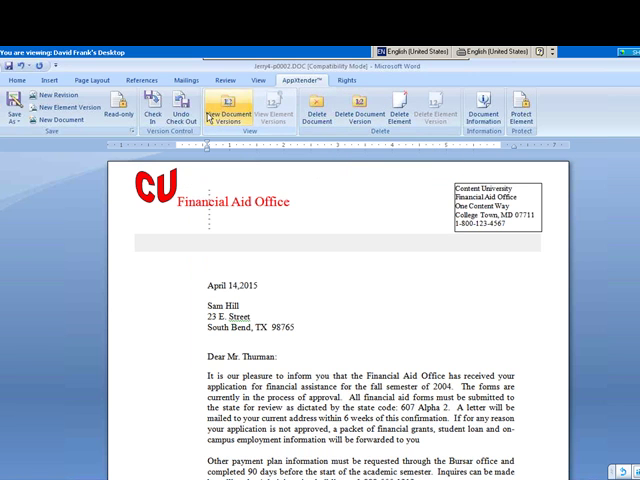
{"action": "mouse_move", "coordinate": [191, 105]}
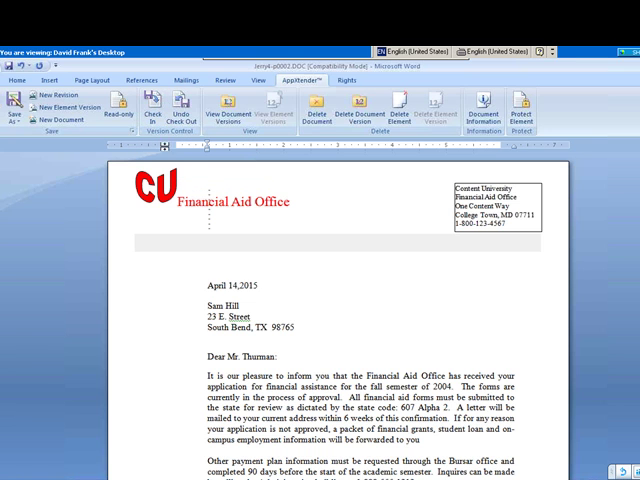
Check the letter in as a new minor revision with a completion comment
{"action": "left_click", "coordinate": [154, 104]}
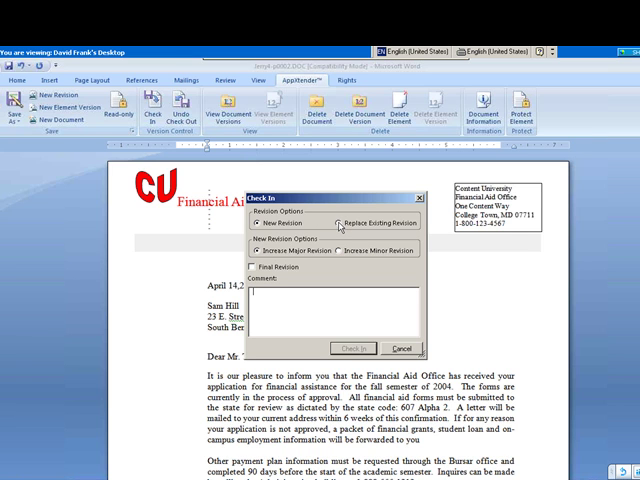
{"action": "left_click", "coordinate": [328, 221]}
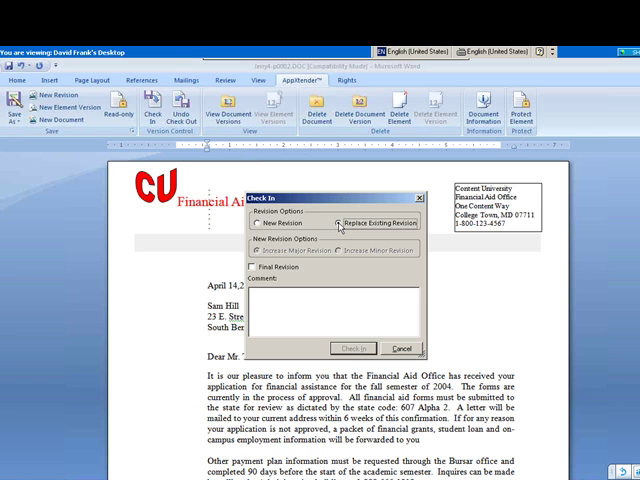
{"action": "left_click", "coordinate": [264, 222]}
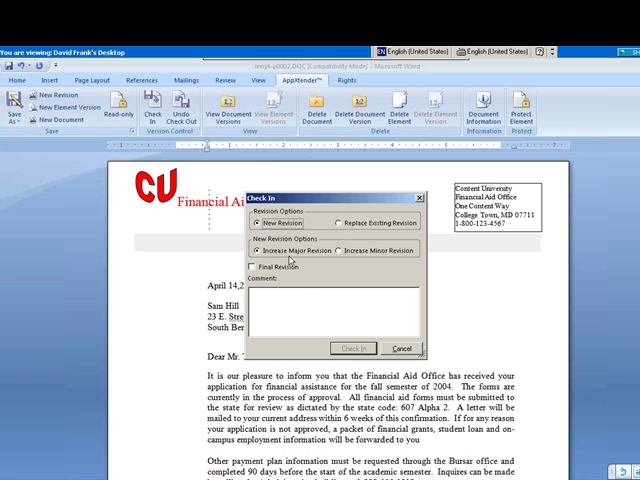
{"action": "left_click", "coordinate": [346, 250]}
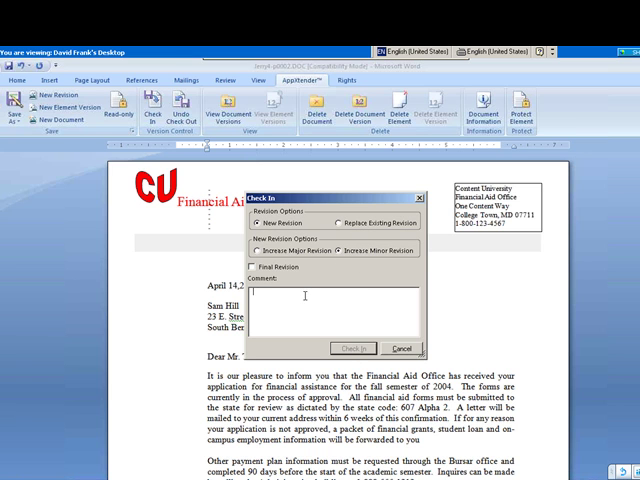
{"action": "type", "text": "Dave is don"}
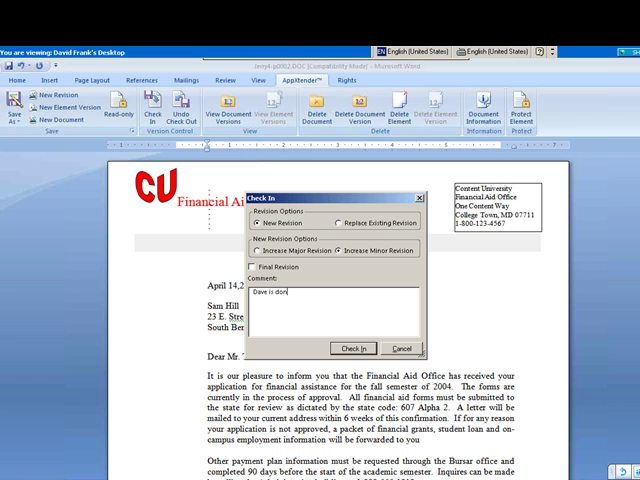
{"action": "left_click", "coordinate": [352, 347]}
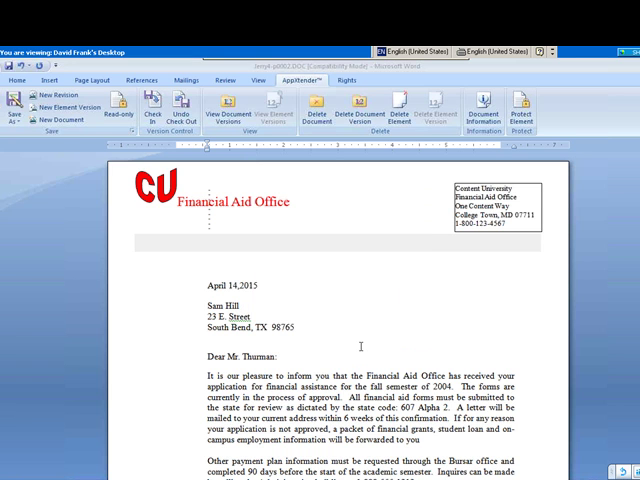